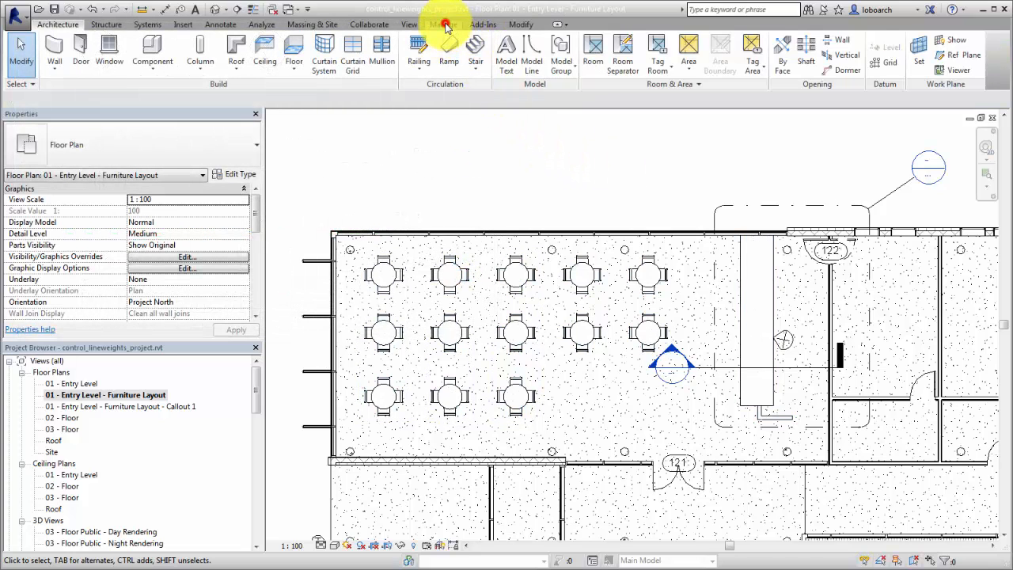
# - Bring up Object Styles from the Manage tab for the floor plan project
pyautogui.click(444, 24)
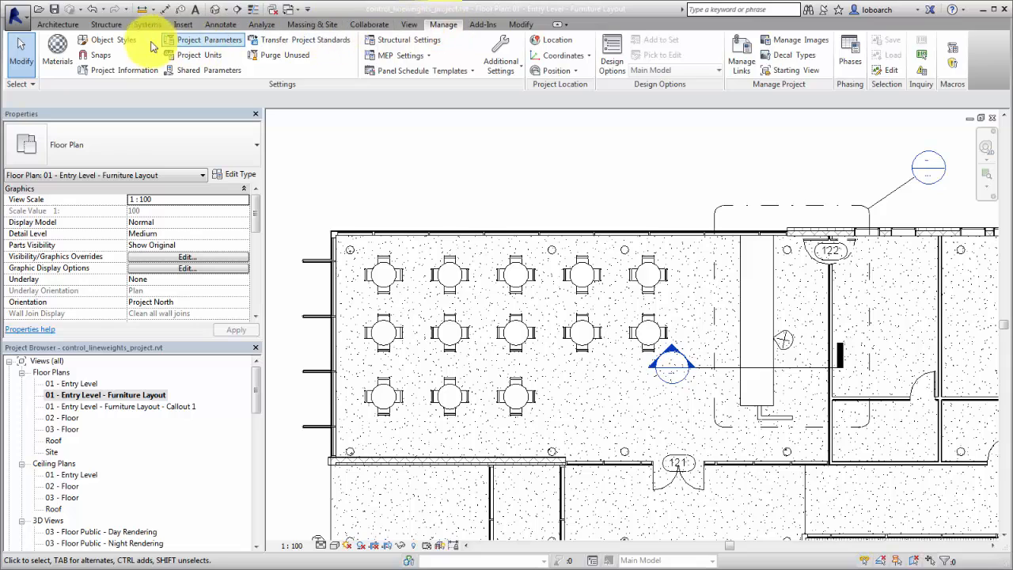
pyautogui.click(114, 40)
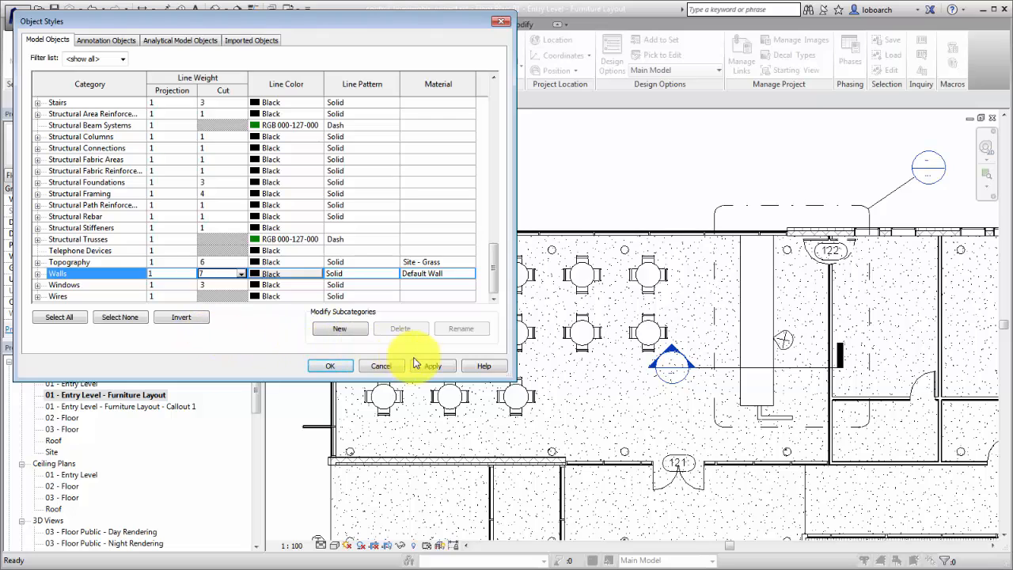
# - Choose a new cut line weight for the Walls category and apply it to the plan
pyautogui.click(432, 364)
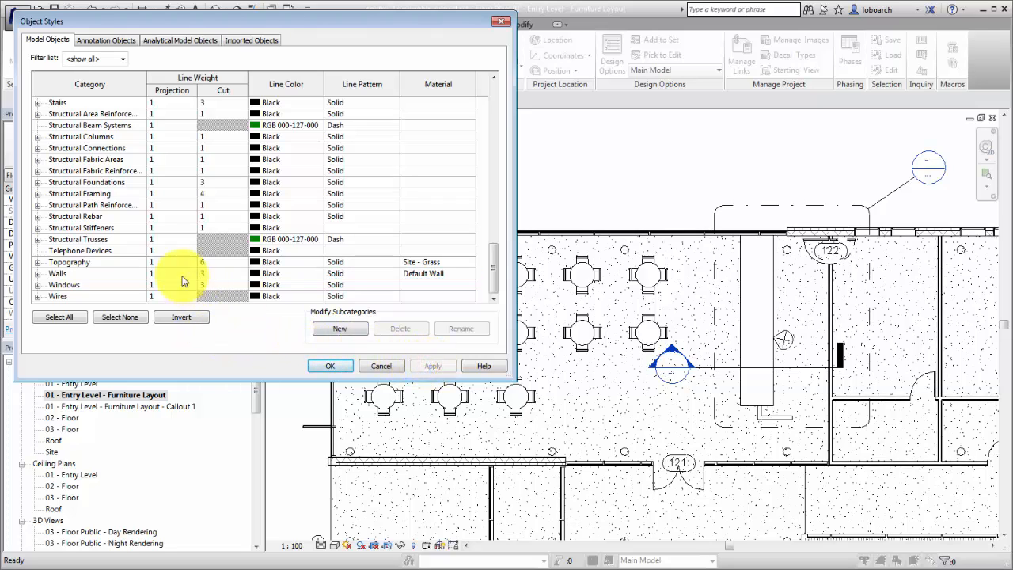
pyautogui.click(57, 273)
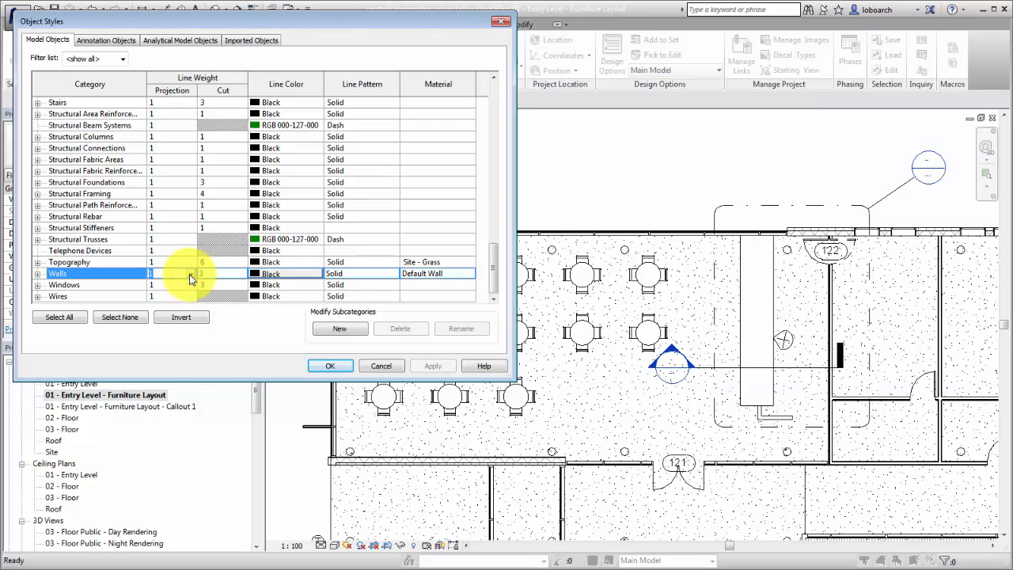
pyautogui.click(190, 273)
pyautogui.write('6')
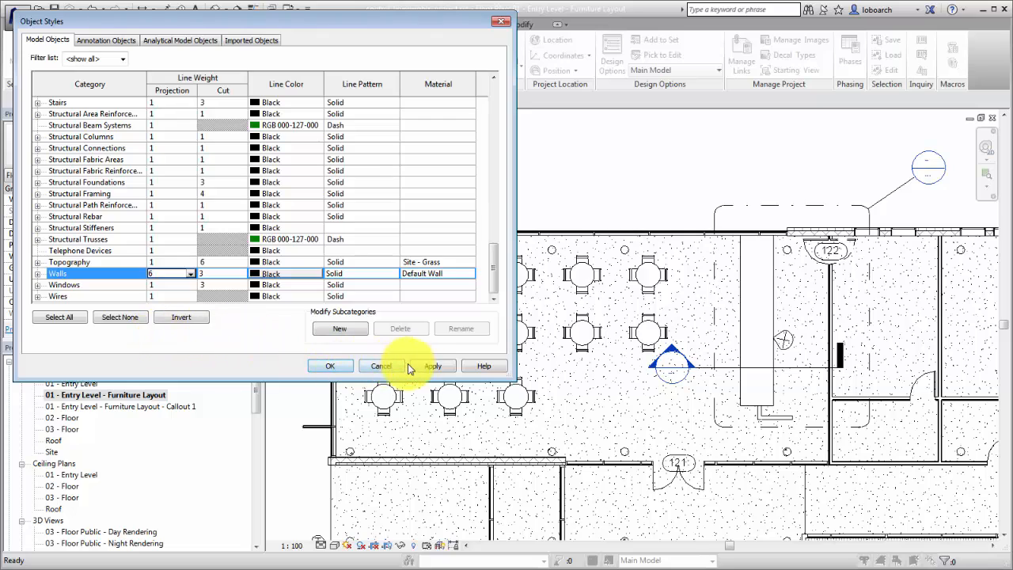
pyautogui.click(434, 366)
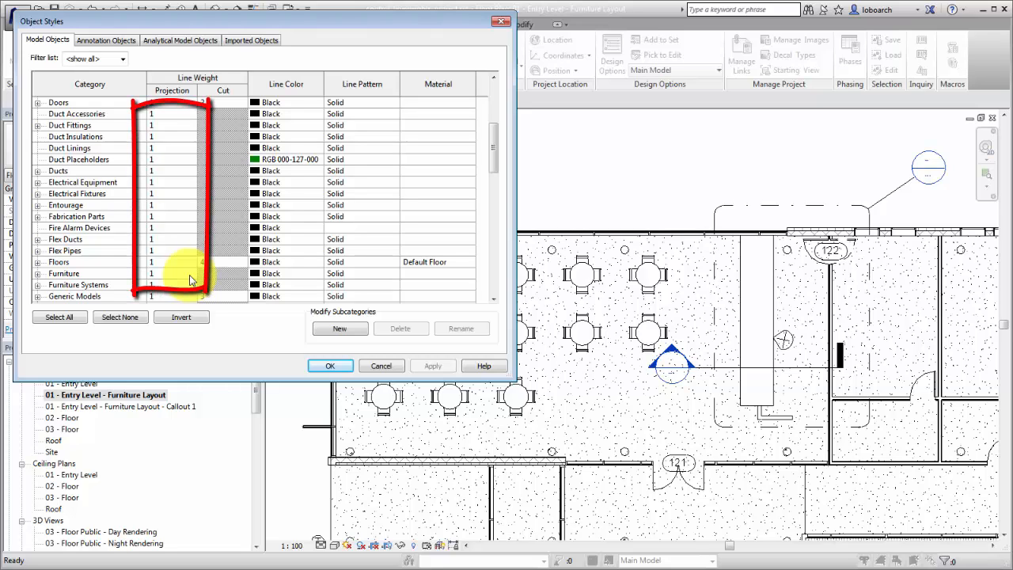
# - Choose a new projection line weight for Furniture and apply it
pyautogui.click(190, 273)
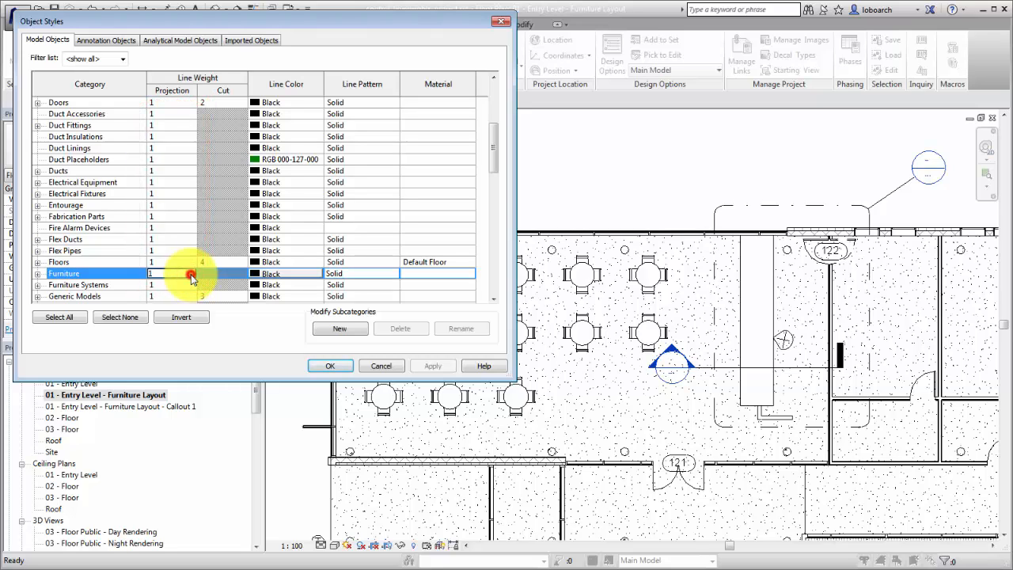
pyautogui.click(190, 273)
pyautogui.write('7')
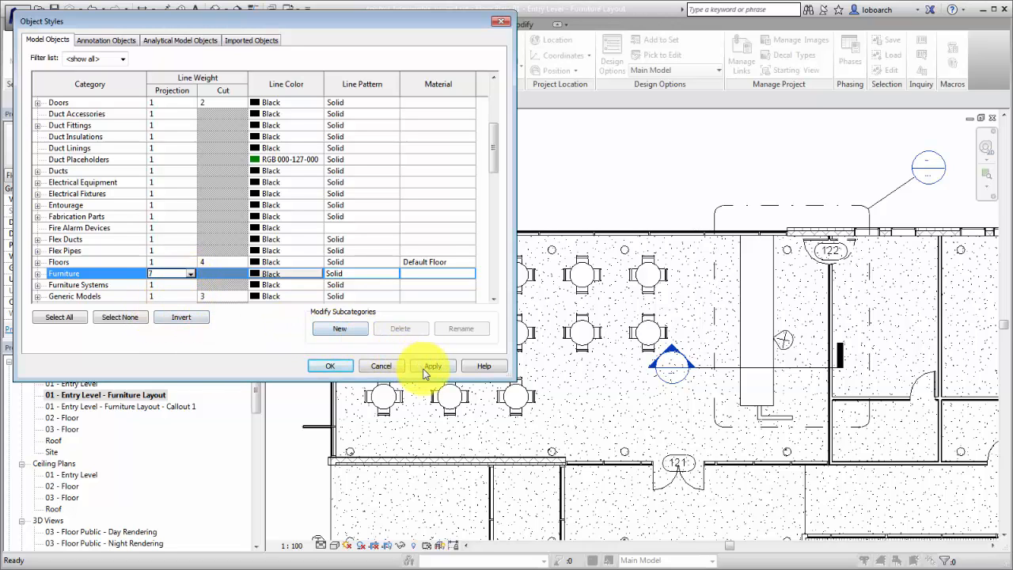
pyautogui.click(433, 366)
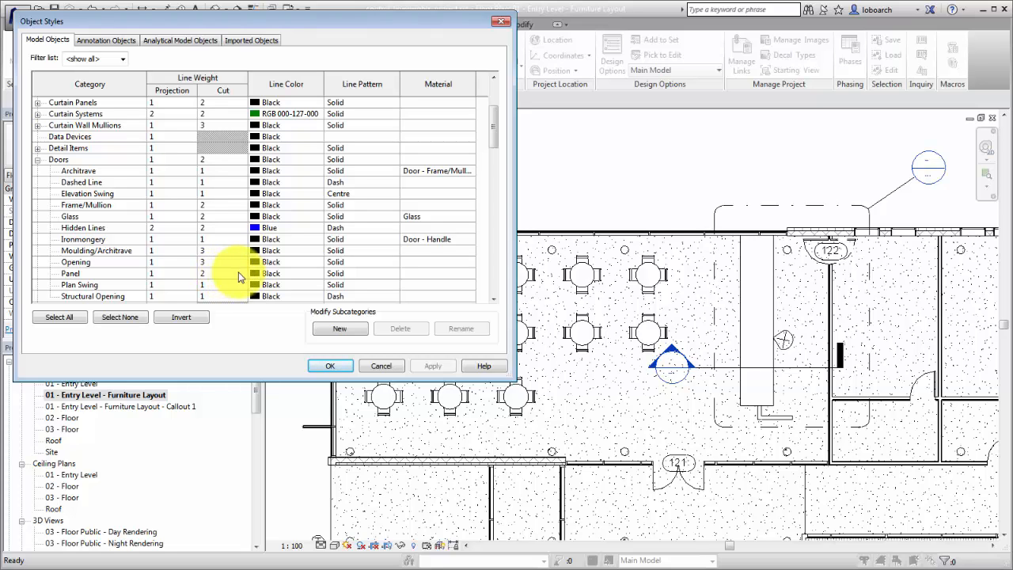
# - Set door Panel cut weight 6 and Plan Swing weight 3 in green, then apply
pyautogui.click(238, 272)
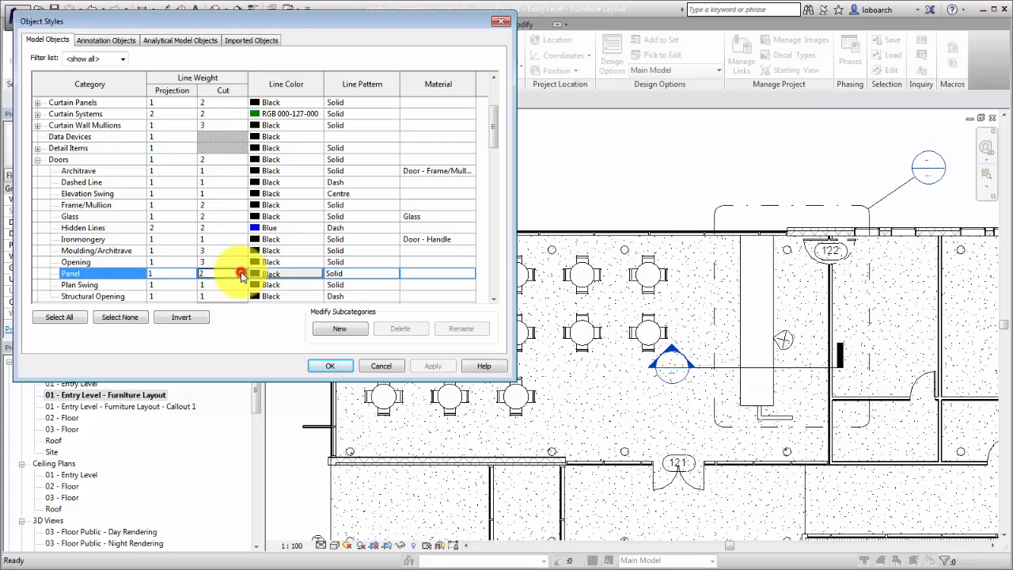
pyautogui.click(241, 272)
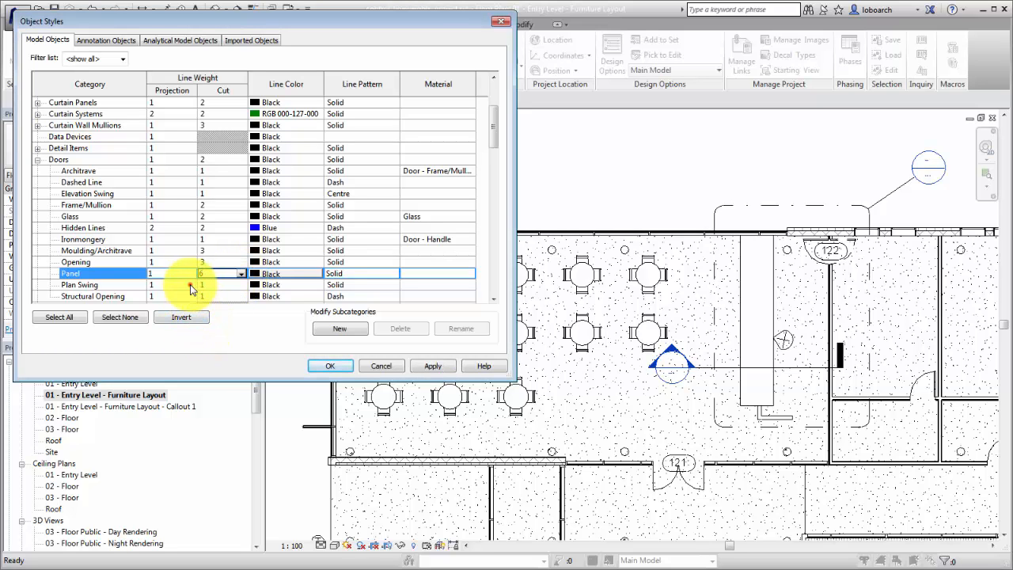
pyautogui.click(80, 285)
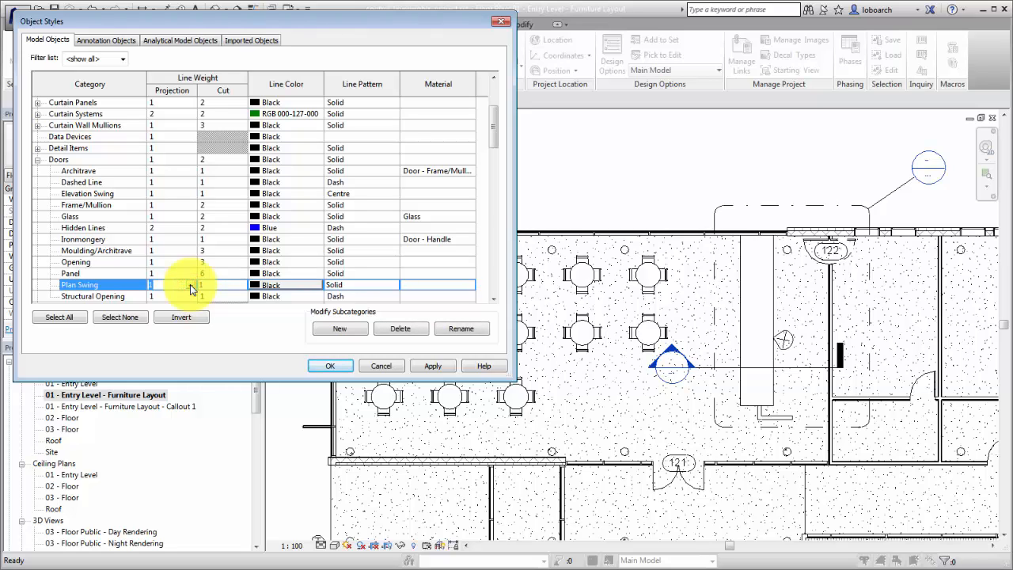
pyautogui.click(171, 285)
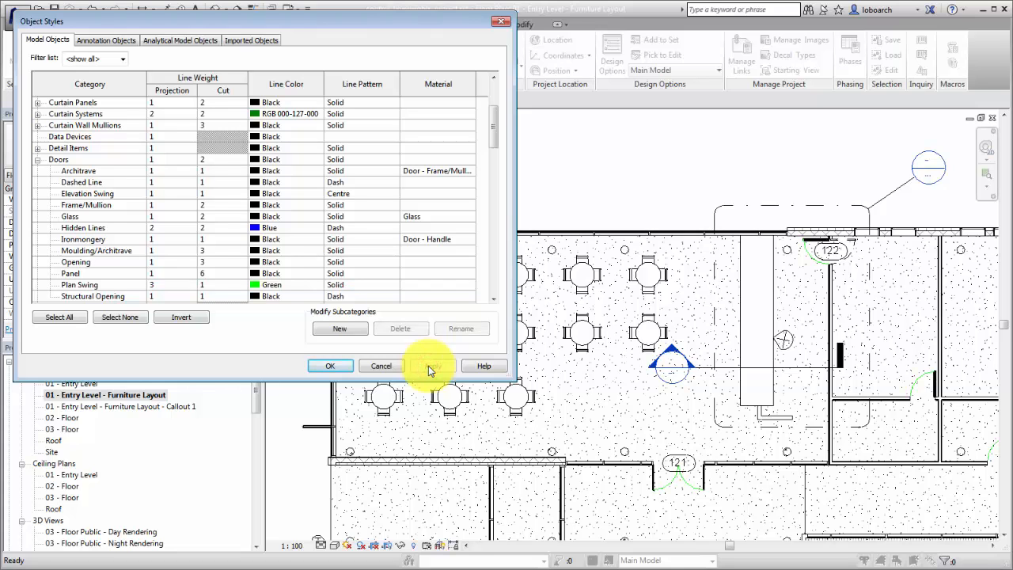
pyautogui.click(106, 40)
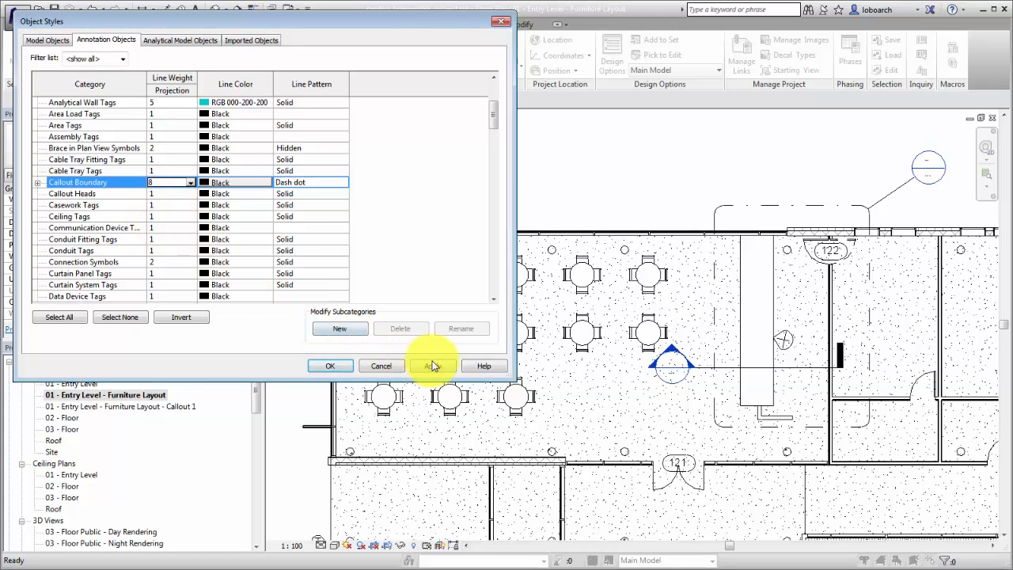
# - Apply Callout Boundary projection weight 8 and confirm the object style edits
pyautogui.click(432, 366)
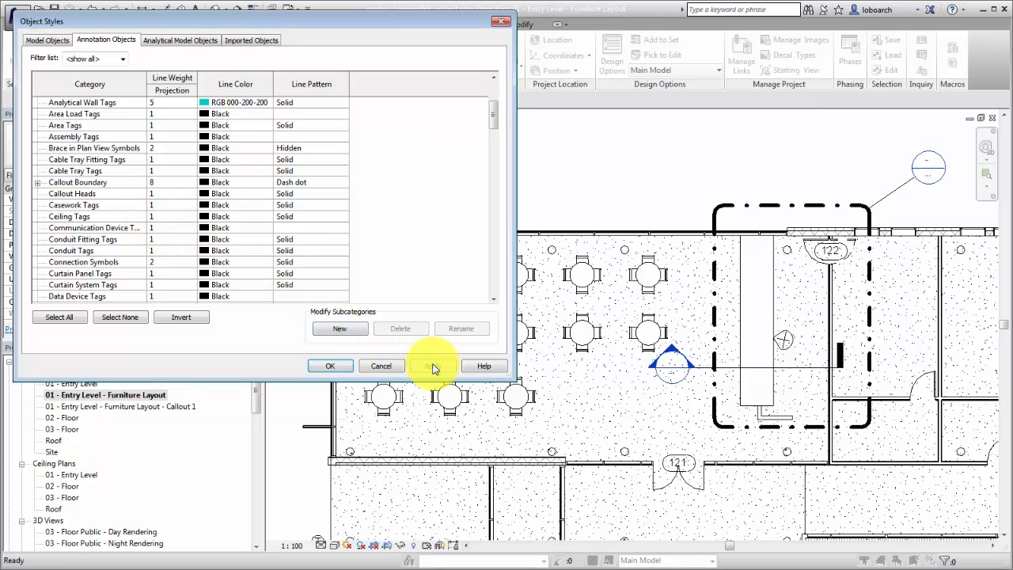
pyautogui.click(329, 366)
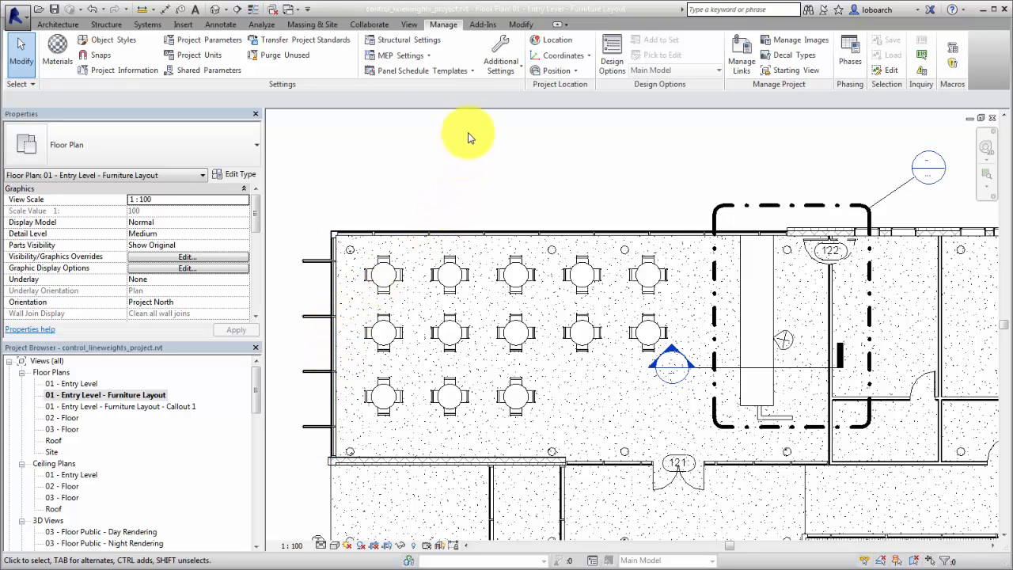
# - Show the Line Weights table of model pen sizes per view scale via Additional Settings
pyautogui.click(500, 56)
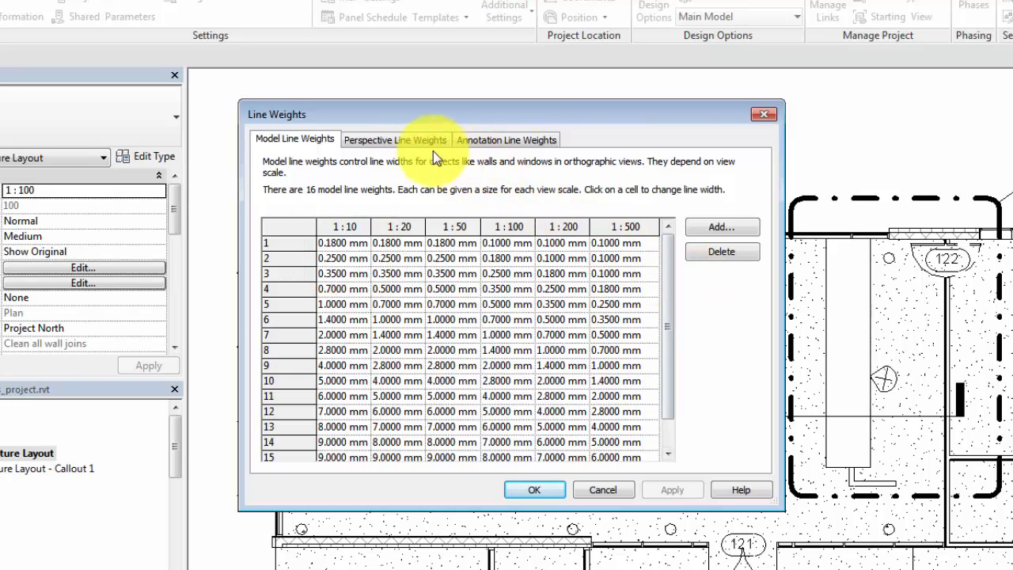
# - Review the Perspective and Annotation line weight tables, then close back to the plan
pyautogui.click(396, 140)
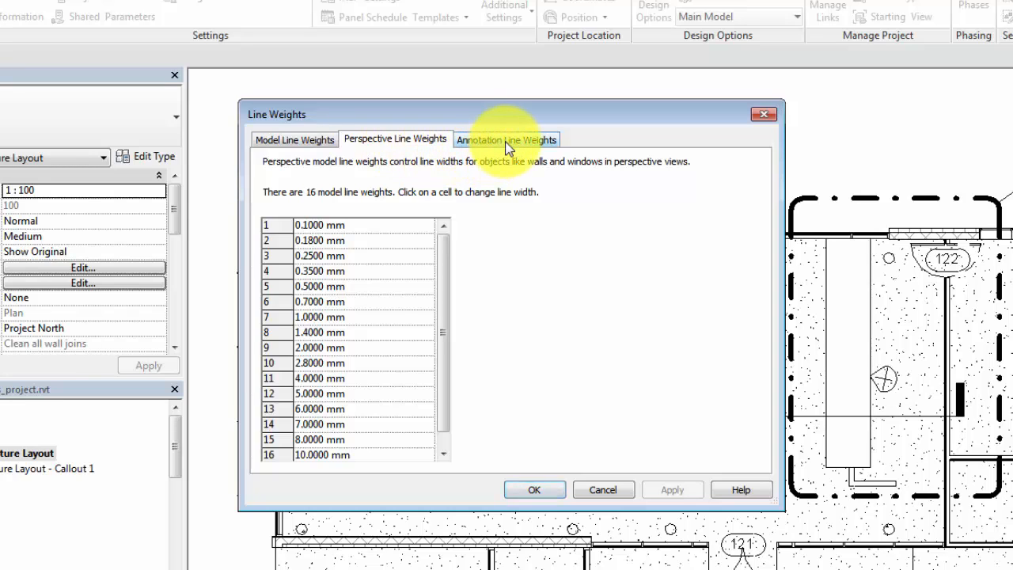
pyautogui.click(507, 139)
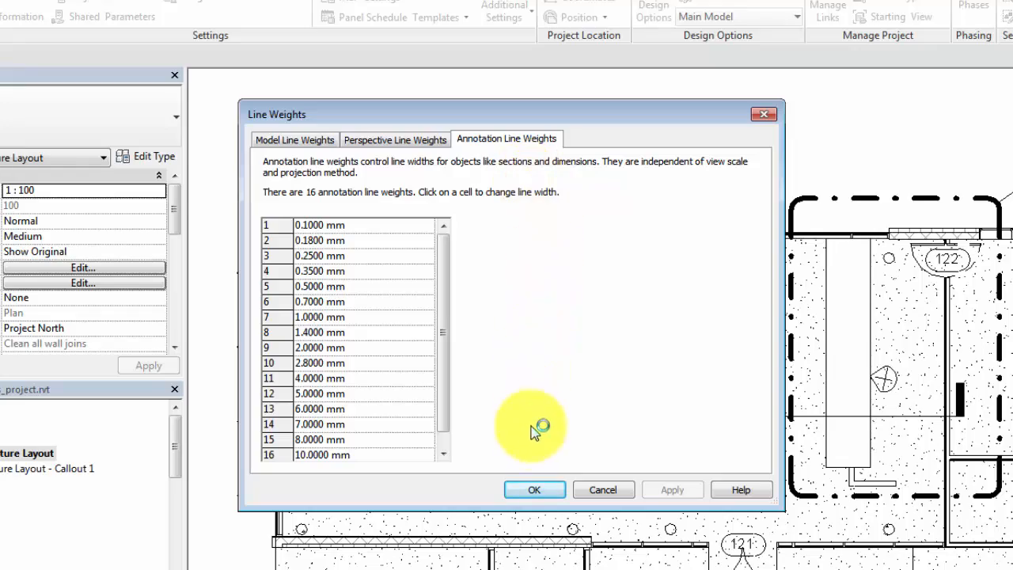
pyautogui.click(535, 490)
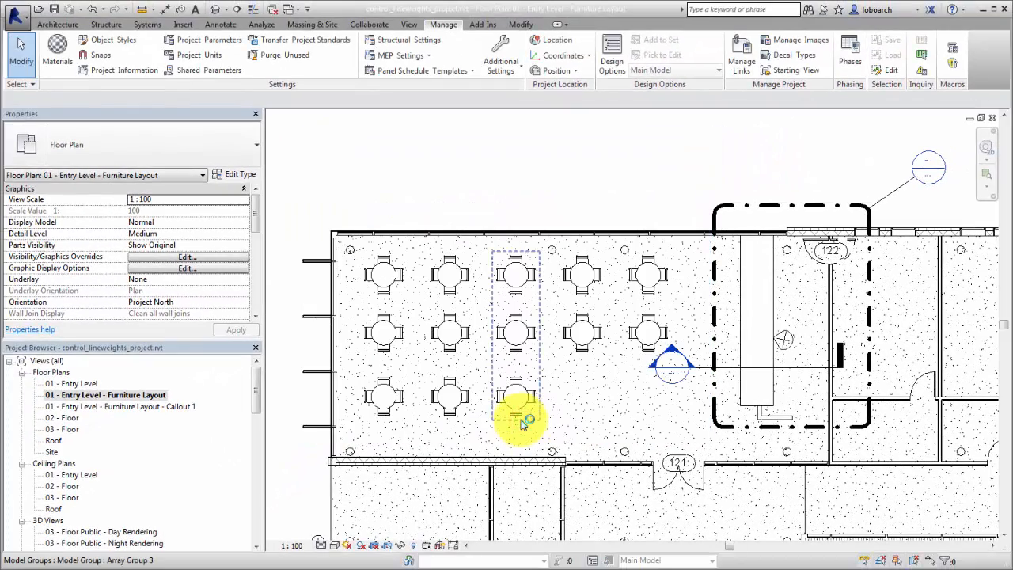